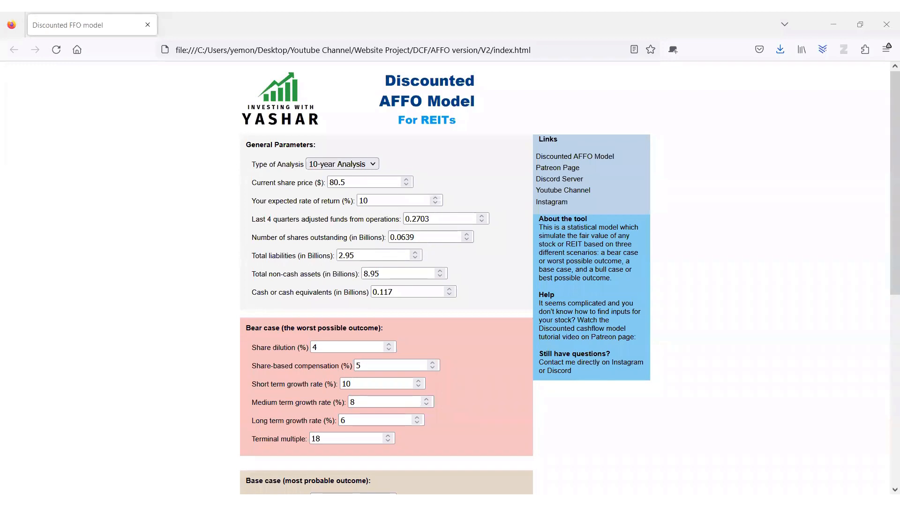
{"action": "mouse_move", "coordinate": [607, 185]}
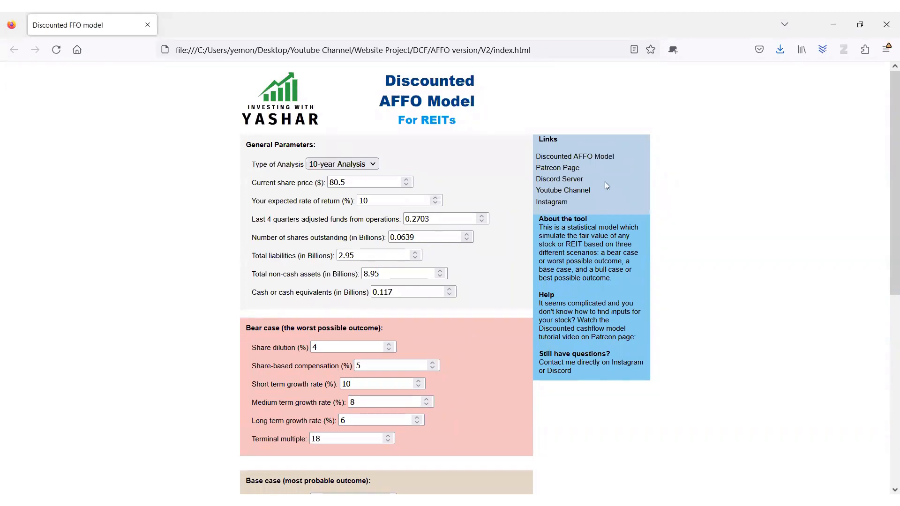
{"action": "mouse_move", "coordinate": [261, 143]}
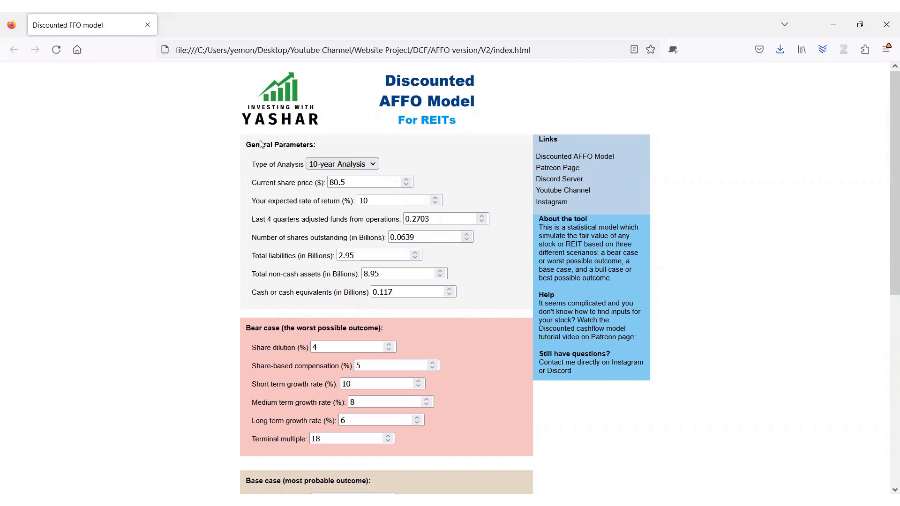
{"action": "mouse_move", "coordinate": [372, 122]}
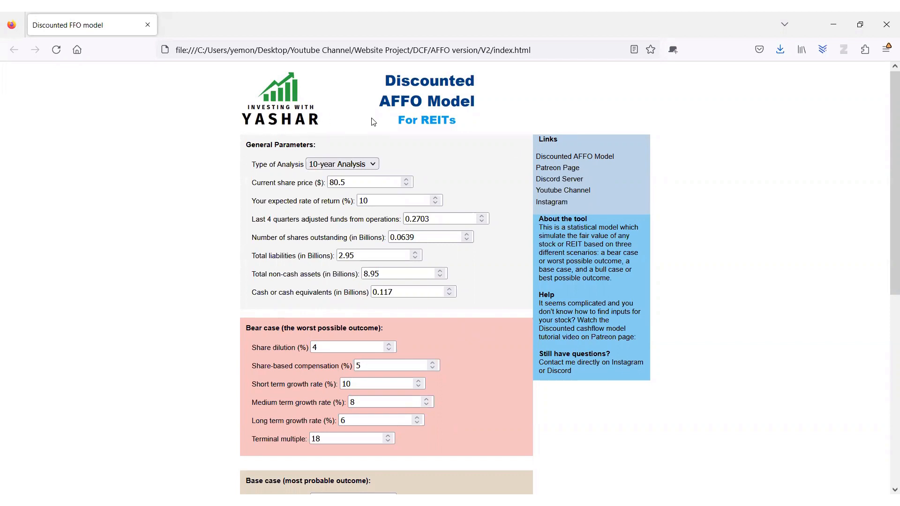
{"action": "mouse_move", "coordinate": [335, 147]}
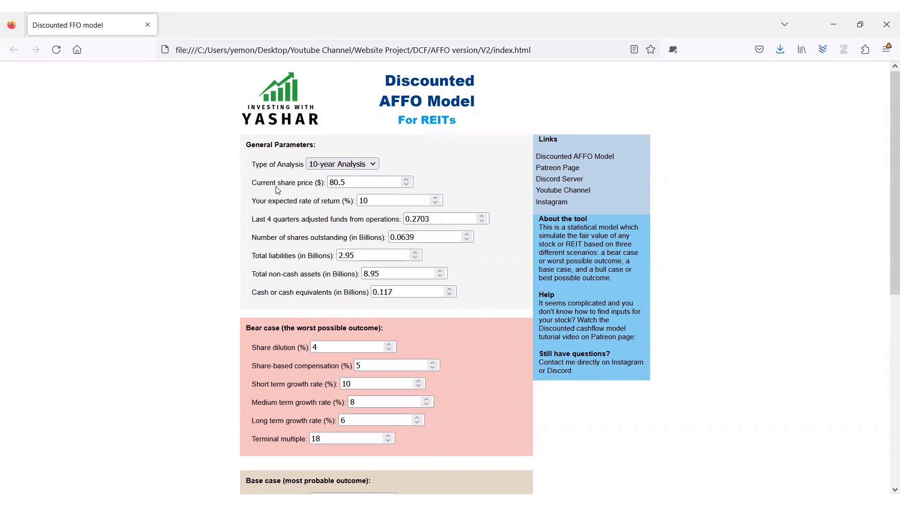
{"action": "mouse_move", "coordinate": [255, 238]}
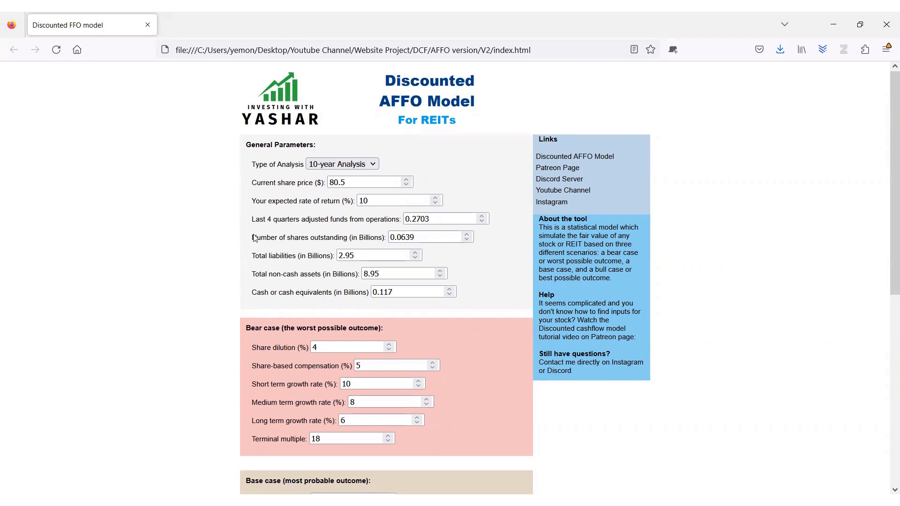
{"action": "mouse_move", "coordinate": [271, 276]}
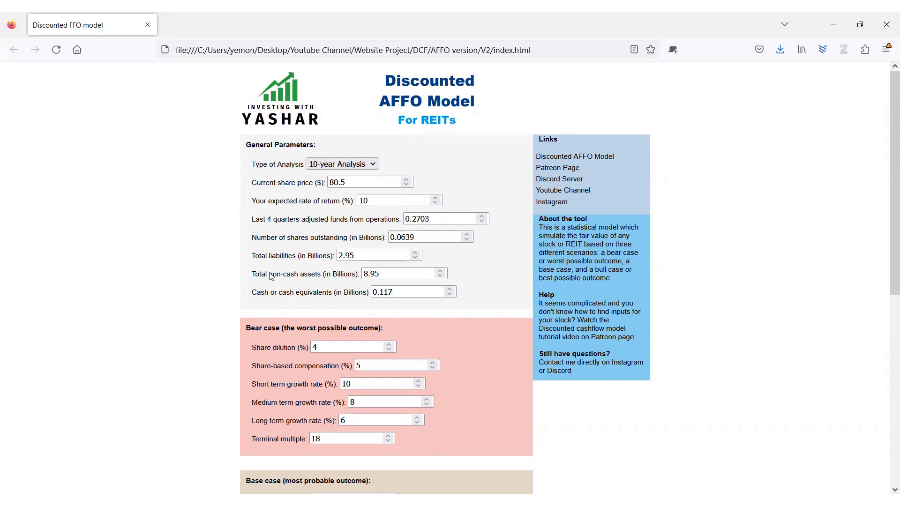
{"action": "mouse_move", "coordinate": [280, 298]}
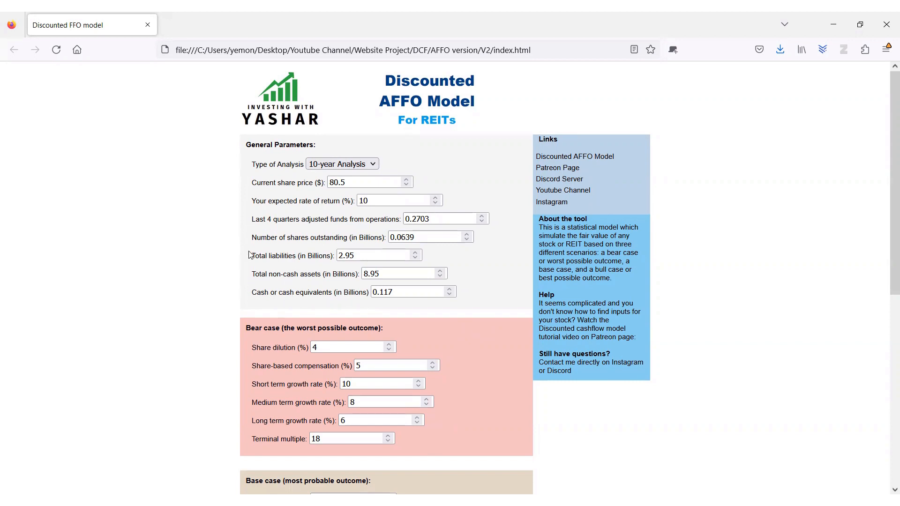
Finish entering the Bull case fields (0, 3, 20, 16, 12, 22)
{"action": "triple_click", "coordinate": [397, 201]}
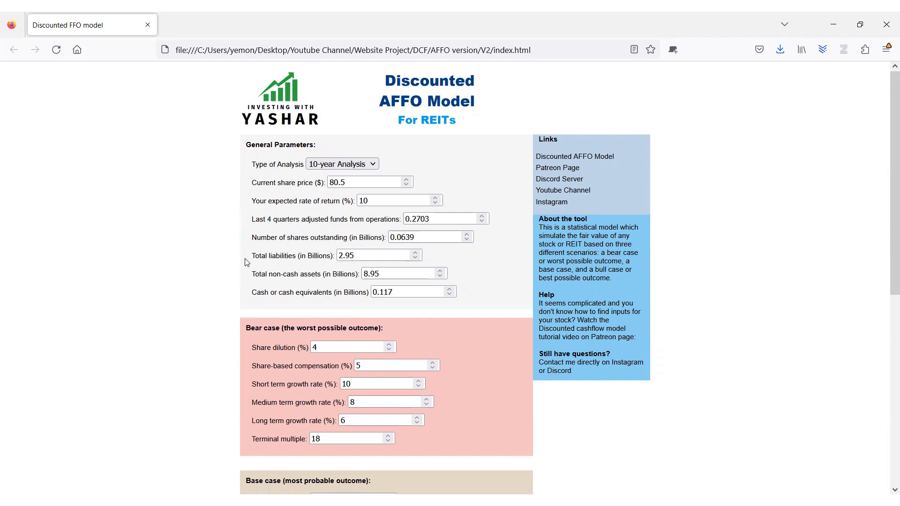
{"action": "mouse_move", "coordinate": [247, 167]}
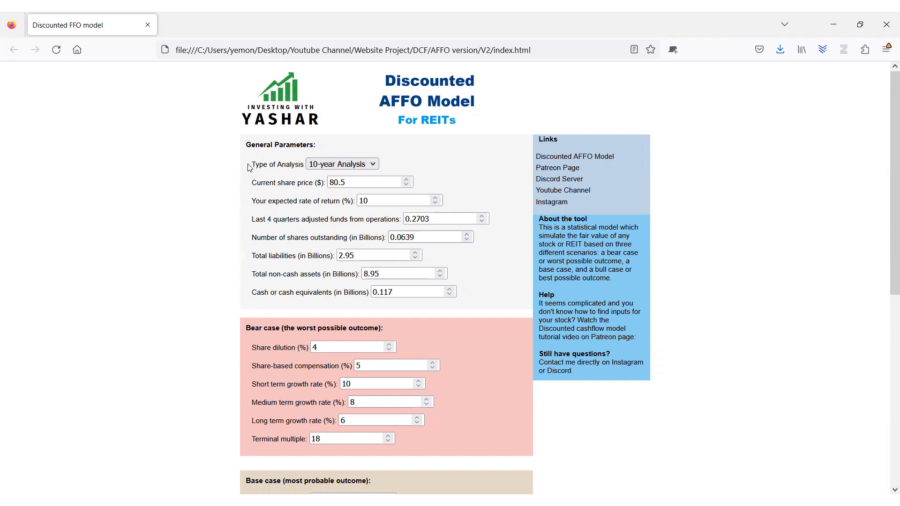
{"action": "mouse_move", "coordinate": [311, 260]}
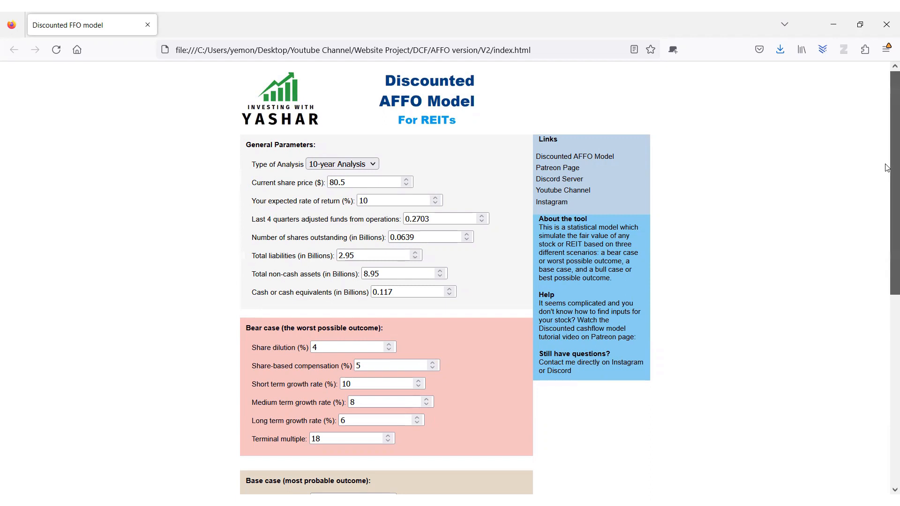
{"action": "scroll", "scroll_direction": "down", "scroll_amount": 3}
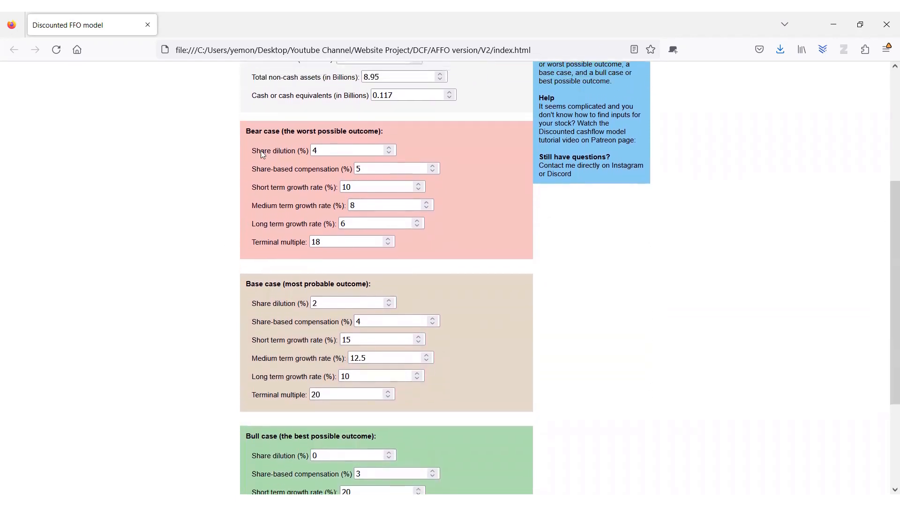
{"action": "mouse_move", "coordinate": [244, 136]}
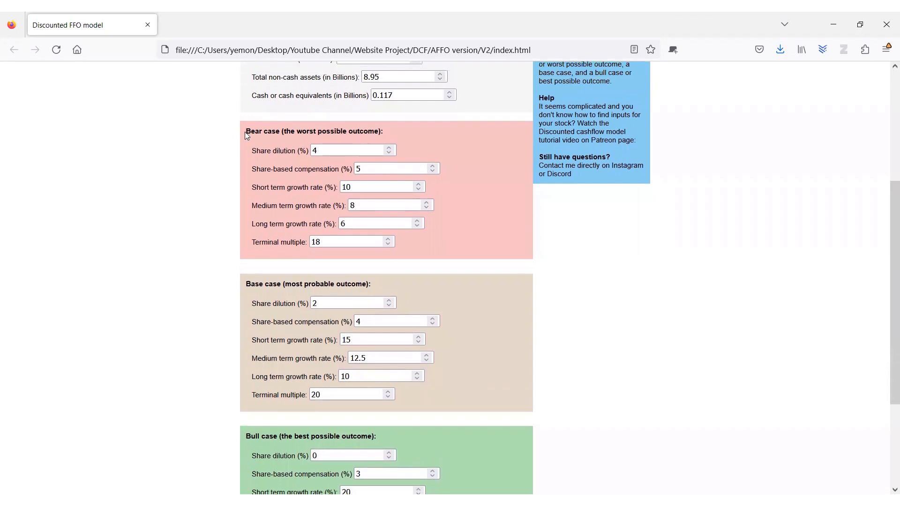
{"action": "mouse_move", "coordinate": [294, 159]}
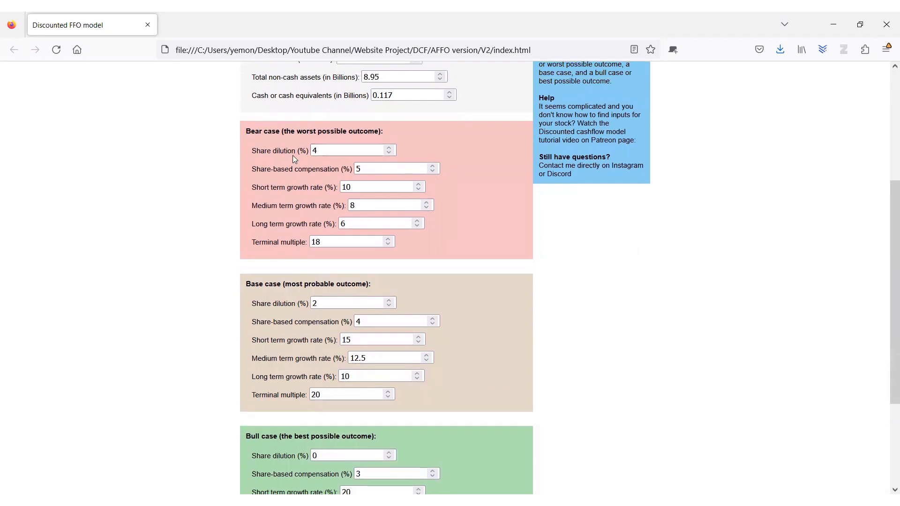
{"action": "mouse_move", "coordinate": [304, 167]}
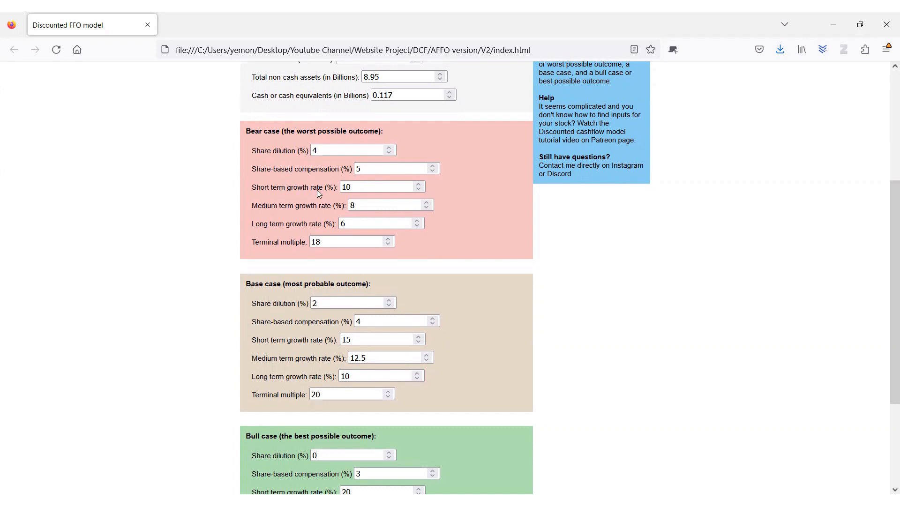
{"action": "left_click", "coordinate": [379, 187]}
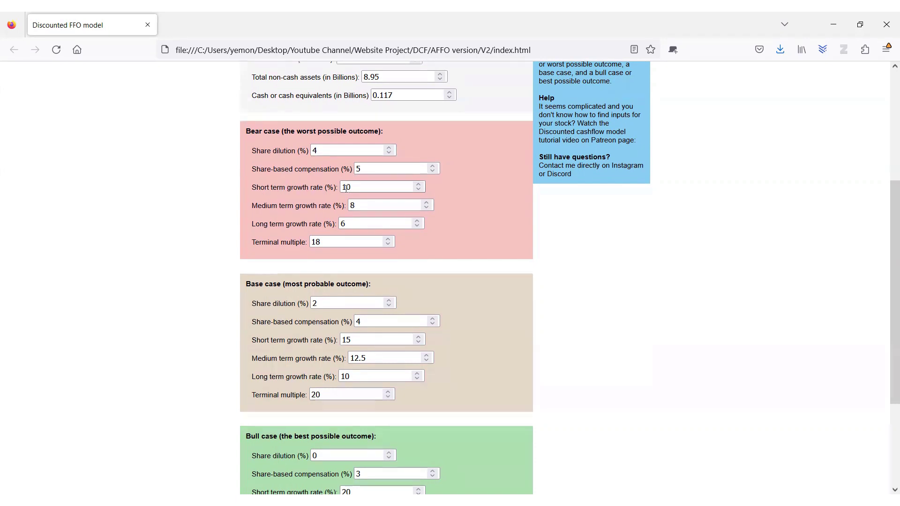
{"action": "left_click", "coordinate": [390, 205]}
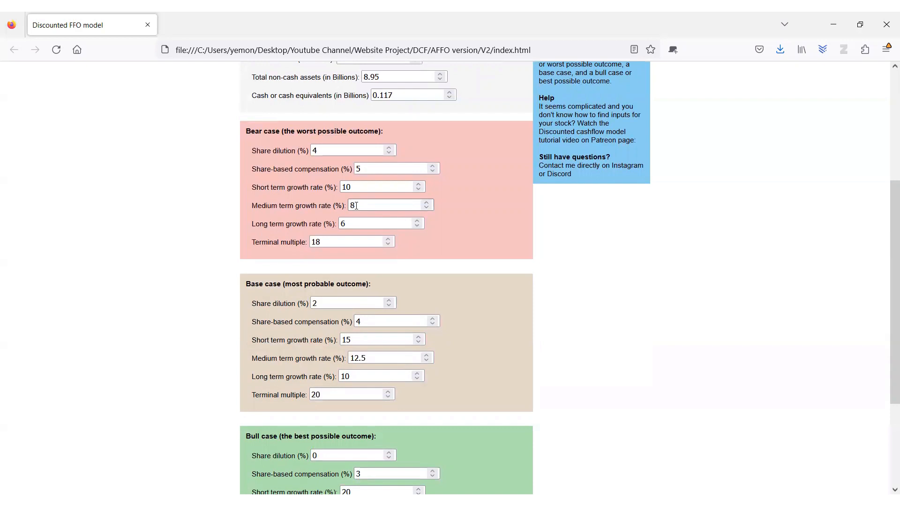
{"action": "left_click", "coordinate": [378, 223]}
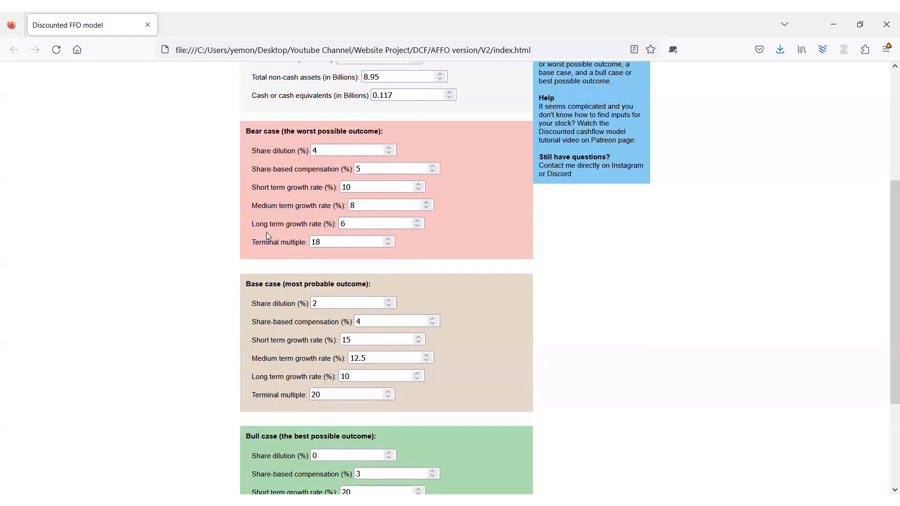
Calculate the model so the NAV analysis shows an 18.92% discount
{"action": "scroll", "scroll_direction": "down", "scroll_amount": 3}
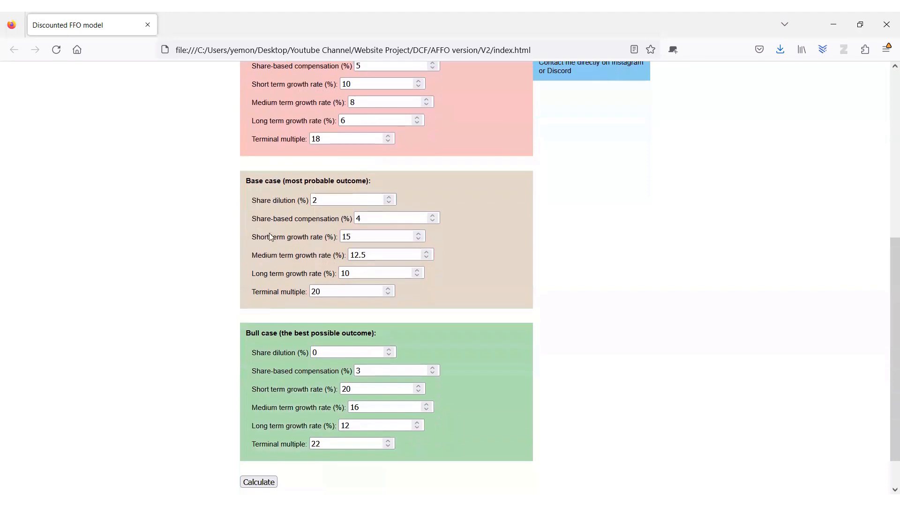
{"action": "mouse_move", "coordinate": [308, 188]}
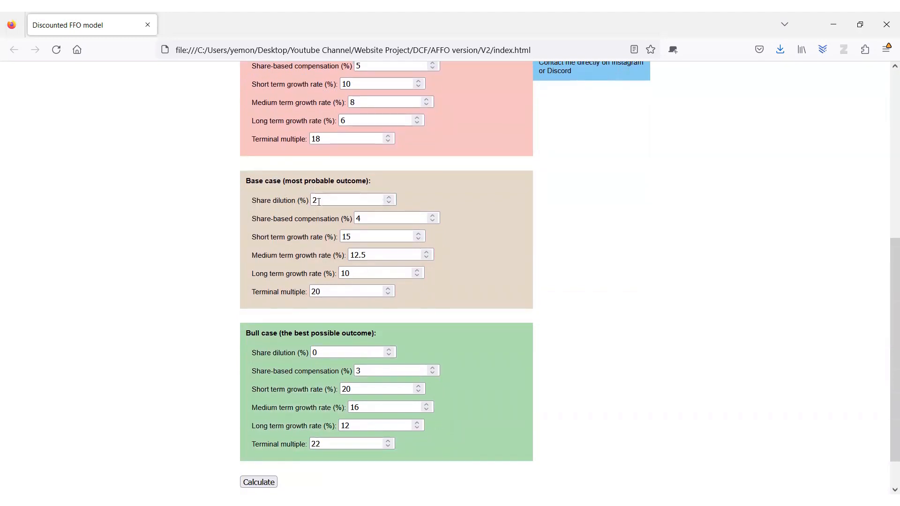
{"action": "mouse_move", "coordinate": [282, 292]}
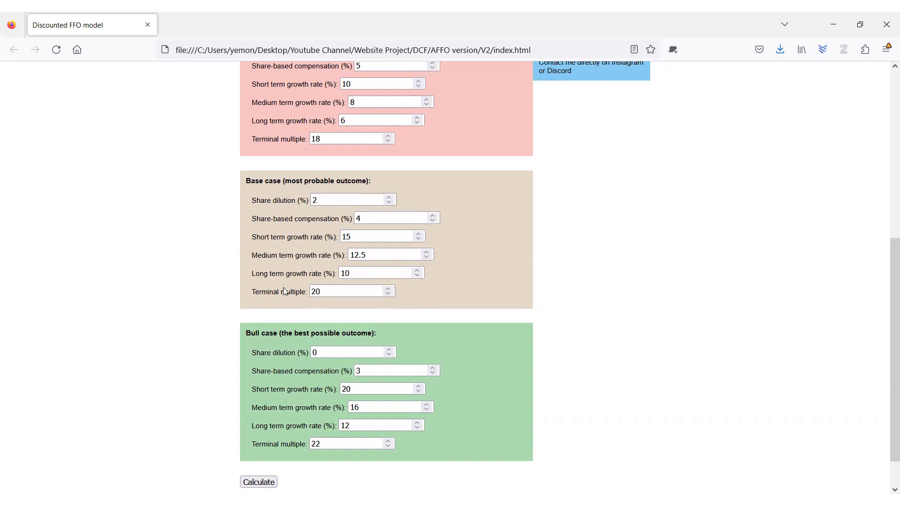
{"action": "left_click", "coordinate": [352, 290]}
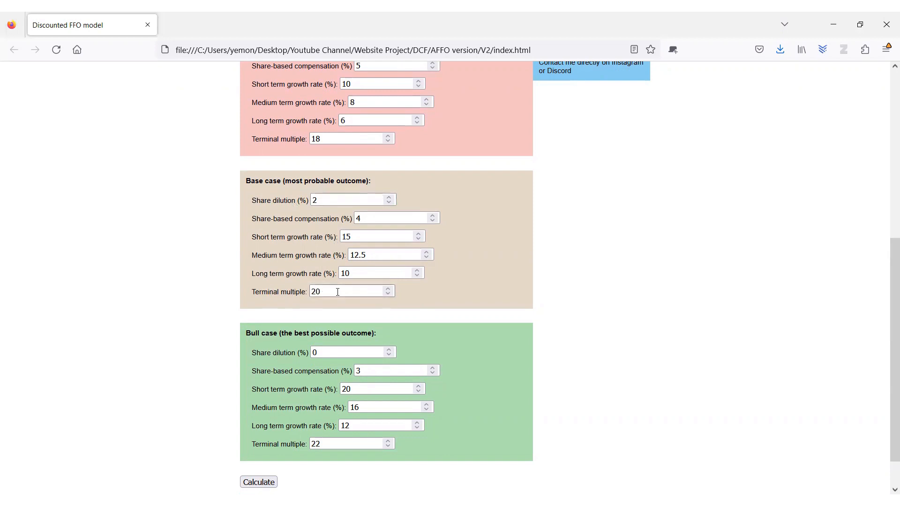
{"action": "scroll", "scroll_direction": "down", "scroll_amount": 3}
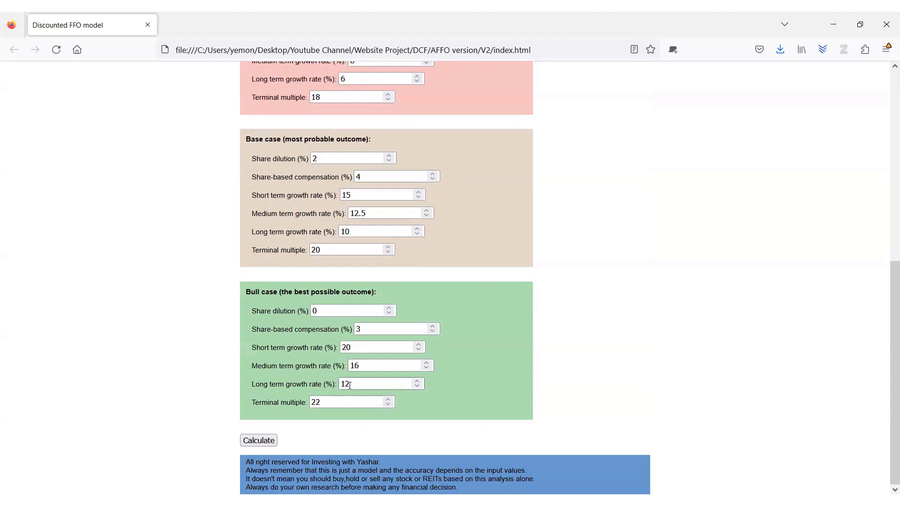
{"action": "mouse_move", "coordinate": [315, 379]}
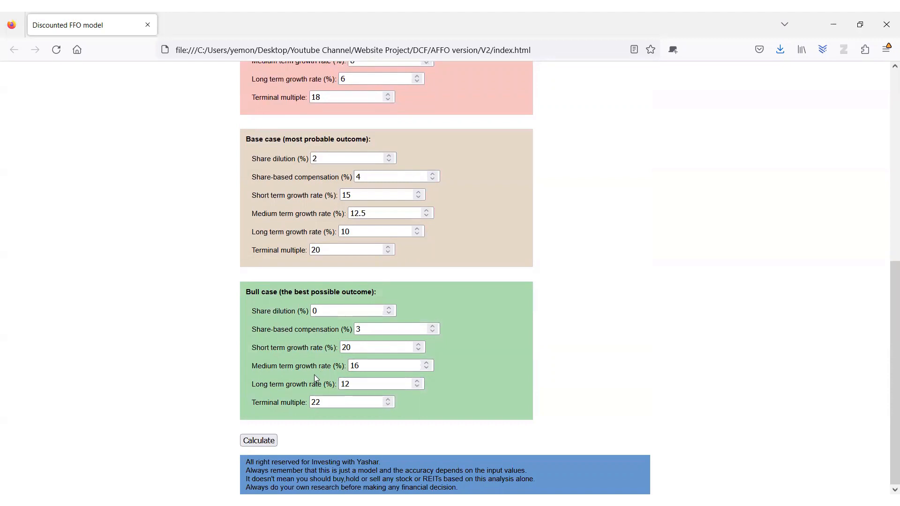
{"action": "mouse_move", "coordinate": [294, 409]}
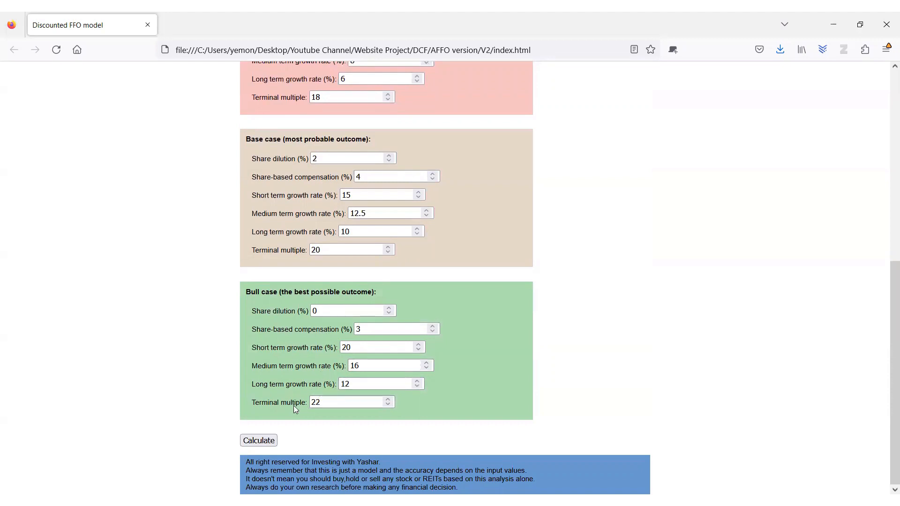
{"action": "mouse_move", "coordinate": [267, 422]}
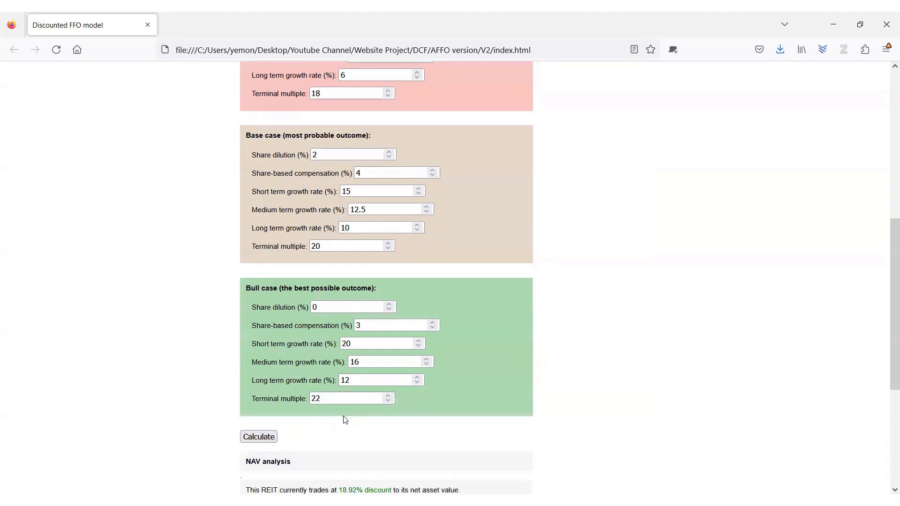
{"action": "left_click", "coordinate": [259, 436]}
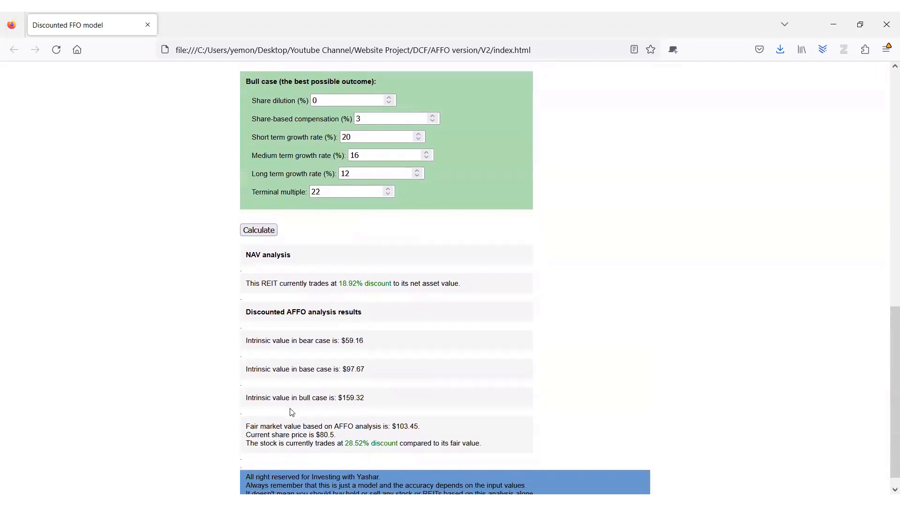
{"action": "scroll", "scroll_direction": "down", "scroll_amount": 3}
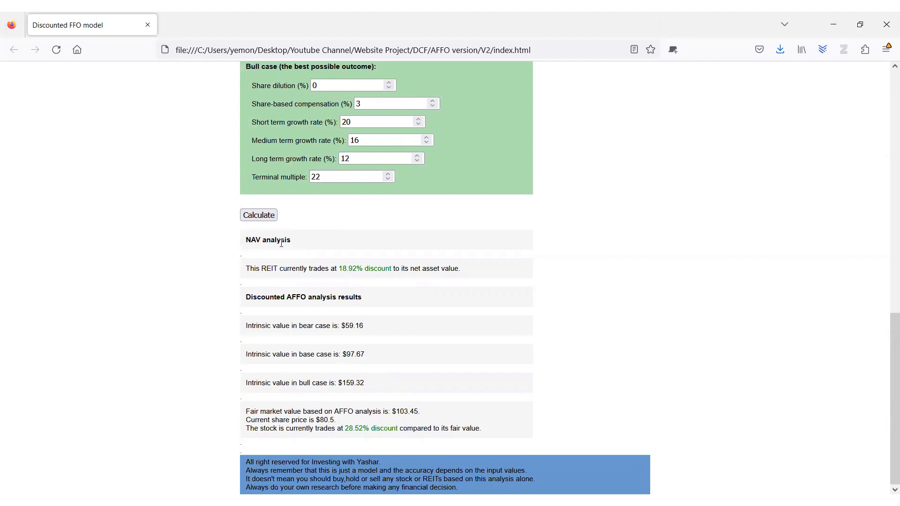
{"action": "mouse_move", "coordinate": [246, 257]}
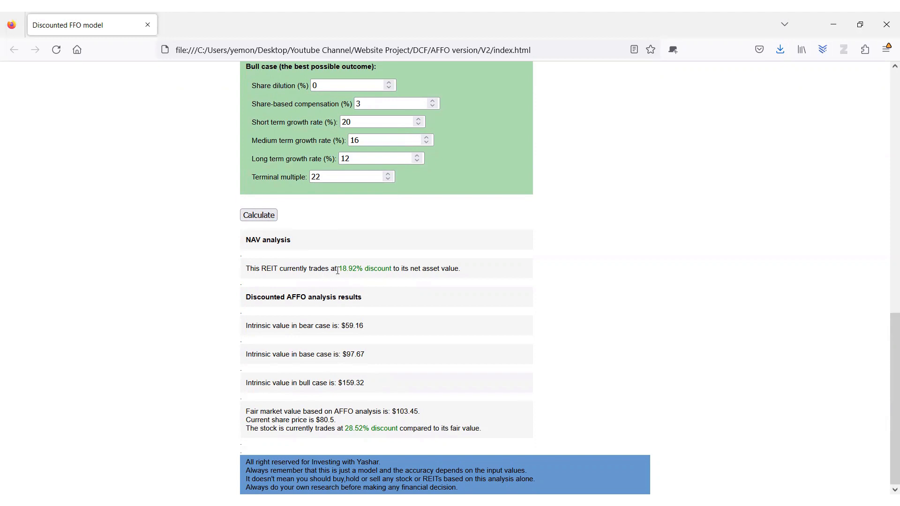
{"action": "mouse_move", "coordinate": [385, 269]}
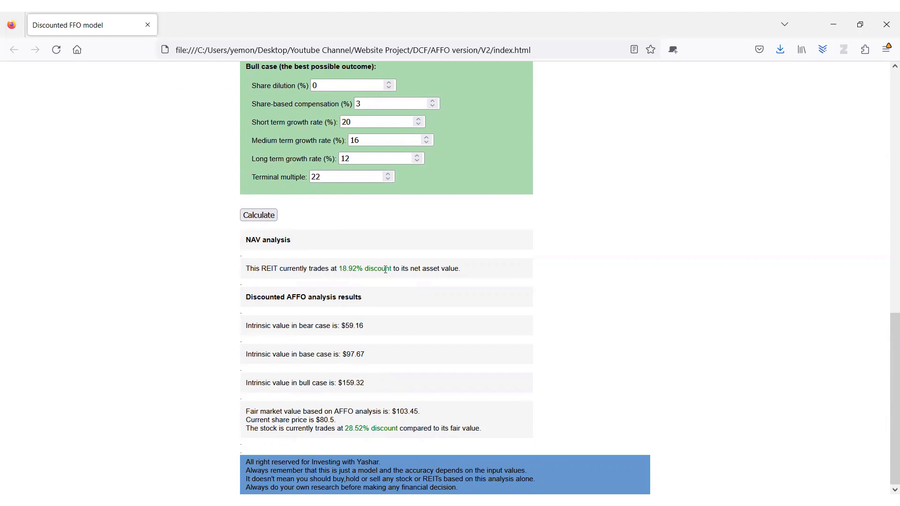
{"action": "mouse_move", "coordinate": [372, 283]}
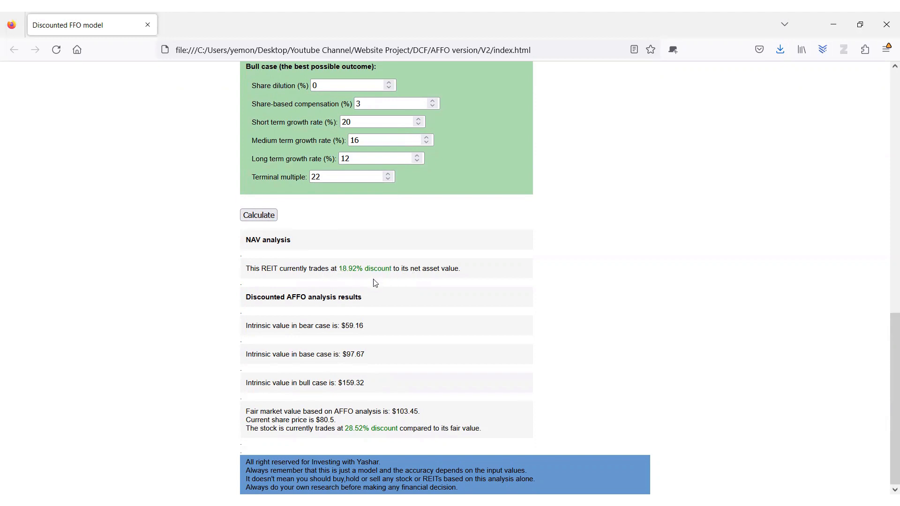
{"action": "mouse_move", "coordinate": [427, 313]}
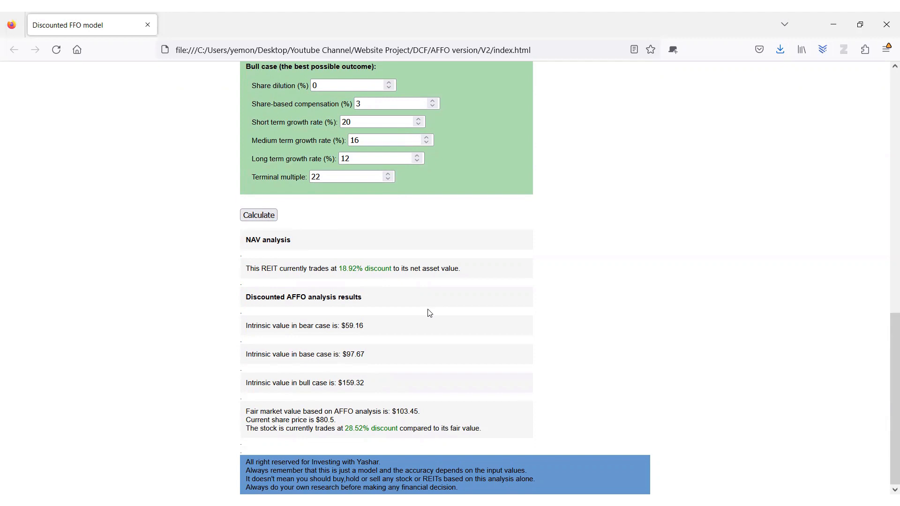
{"action": "mouse_move", "coordinate": [246, 309]}
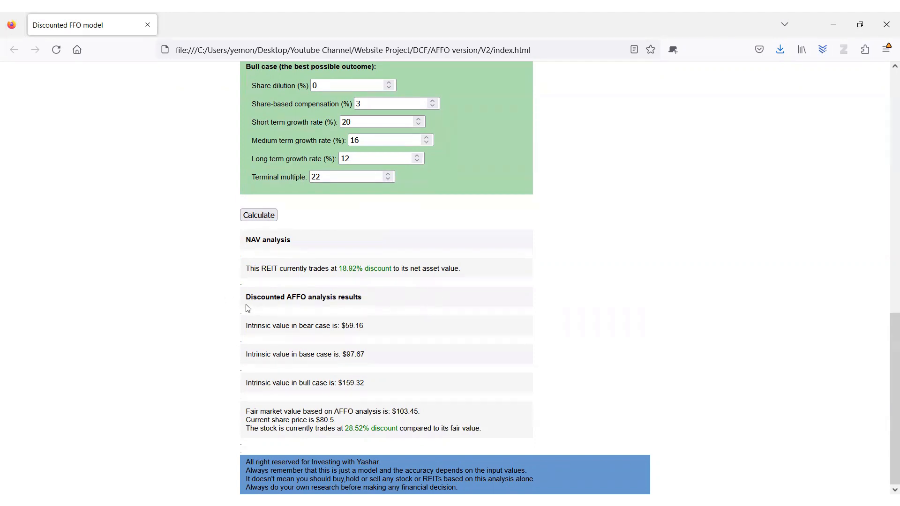
{"action": "mouse_move", "coordinate": [367, 303]}
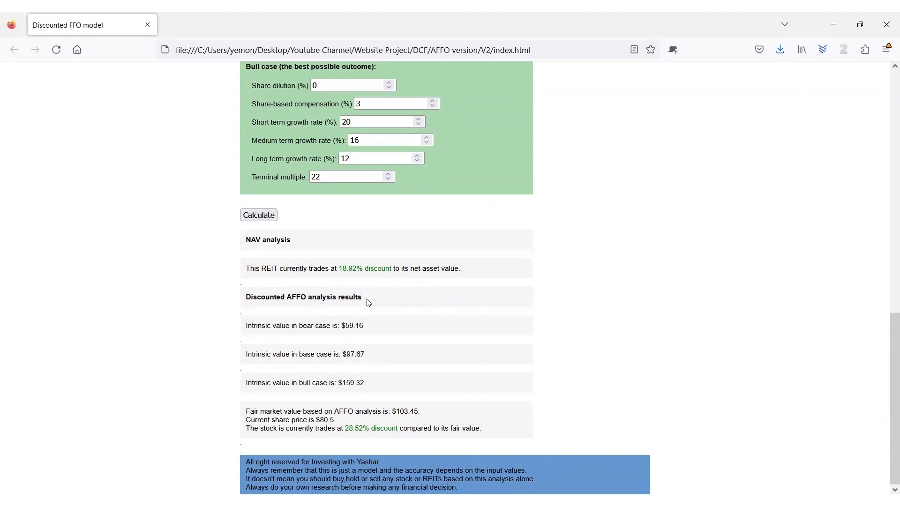
{"action": "mouse_move", "coordinate": [367, 334]}
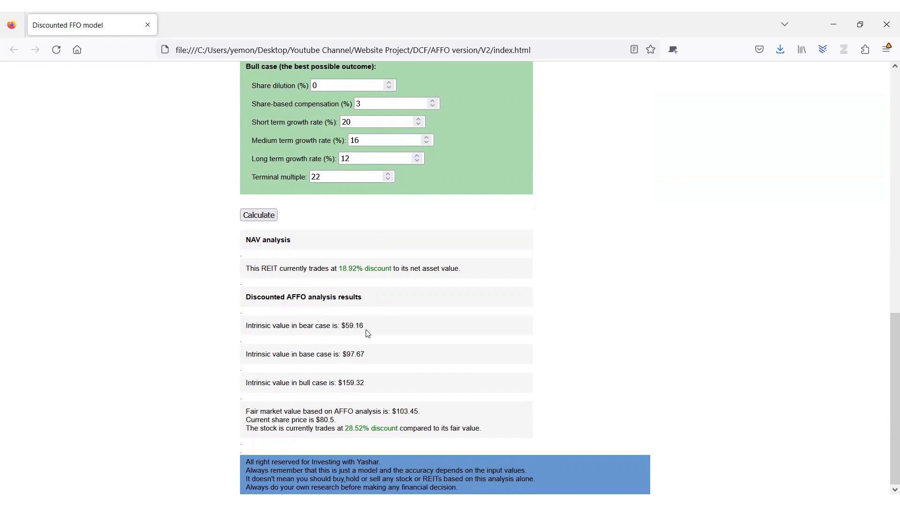
{"action": "mouse_move", "coordinate": [359, 362]}
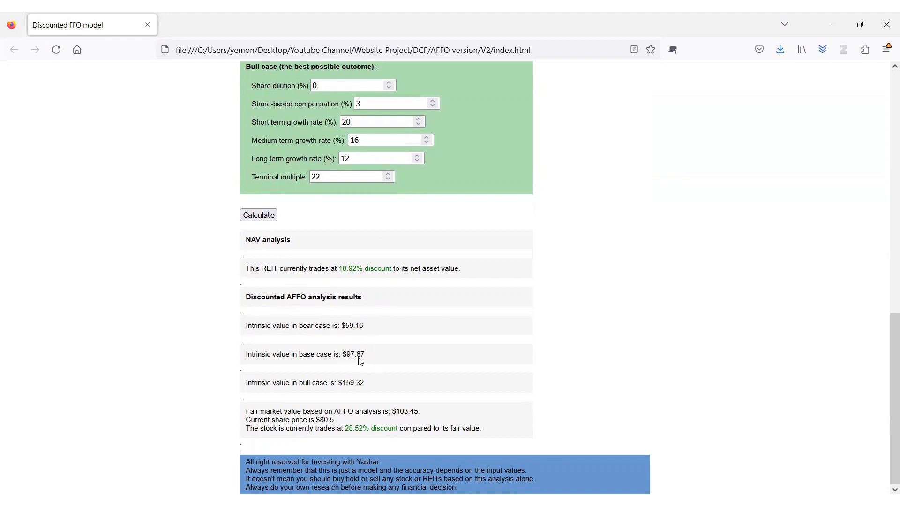
{"action": "mouse_move", "coordinate": [282, 413]}
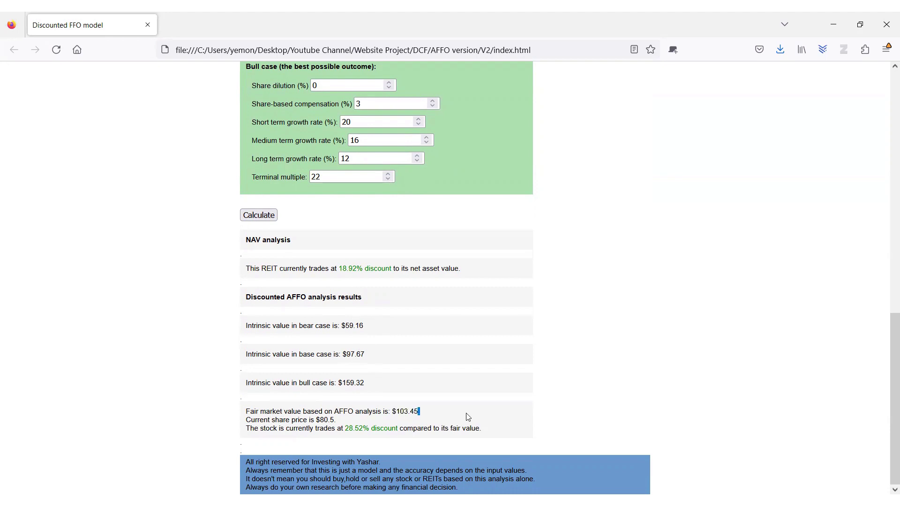
{"action": "mouse_move", "coordinate": [346, 432]}
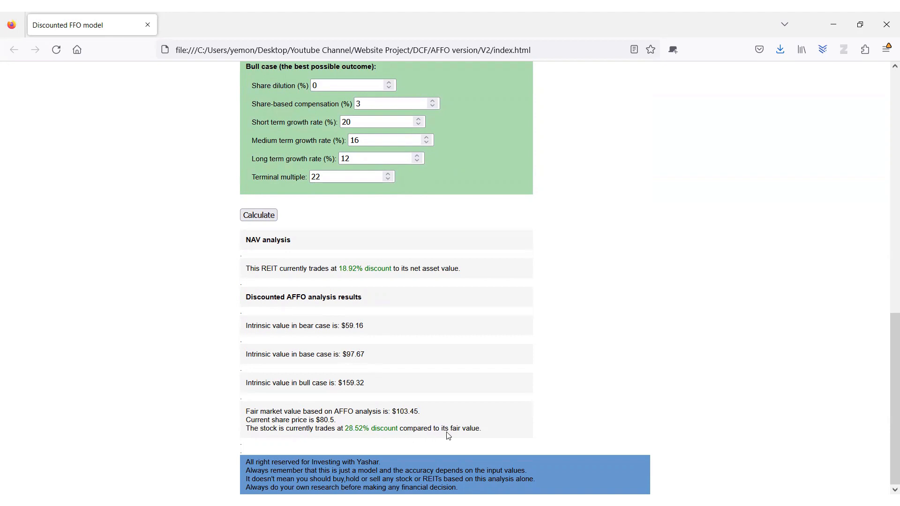
{"action": "mouse_move", "coordinate": [424, 339]}
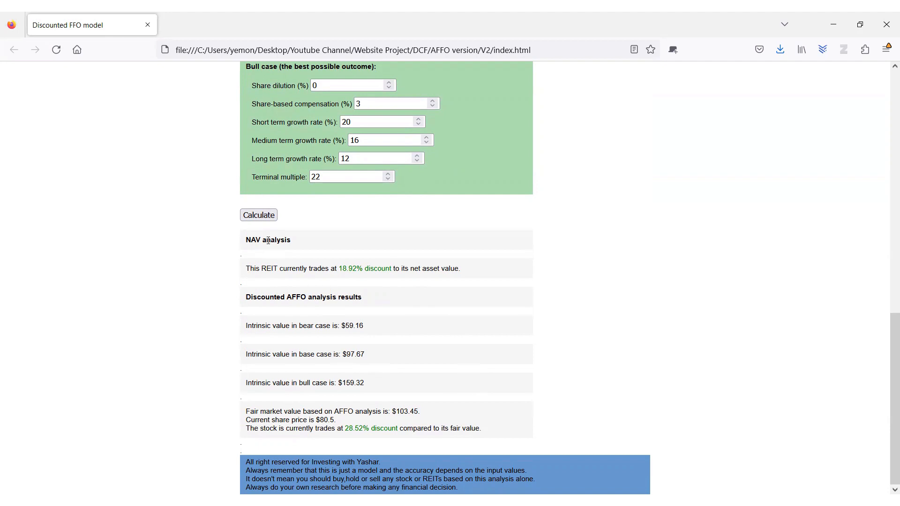
{"action": "mouse_move", "coordinate": [252, 298]}
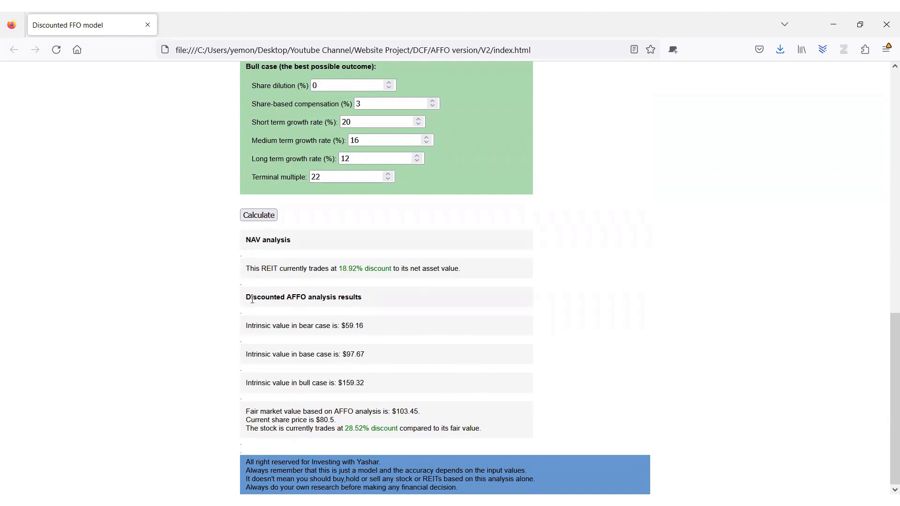
{"action": "mouse_move", "coordinate": [844, 378]}
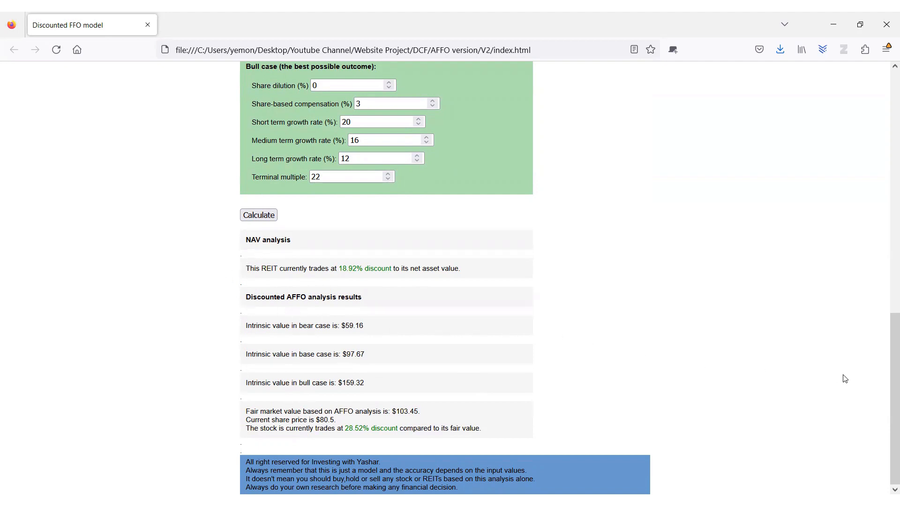
{"action": "mouse_move", "coordinate": [886, 416]}
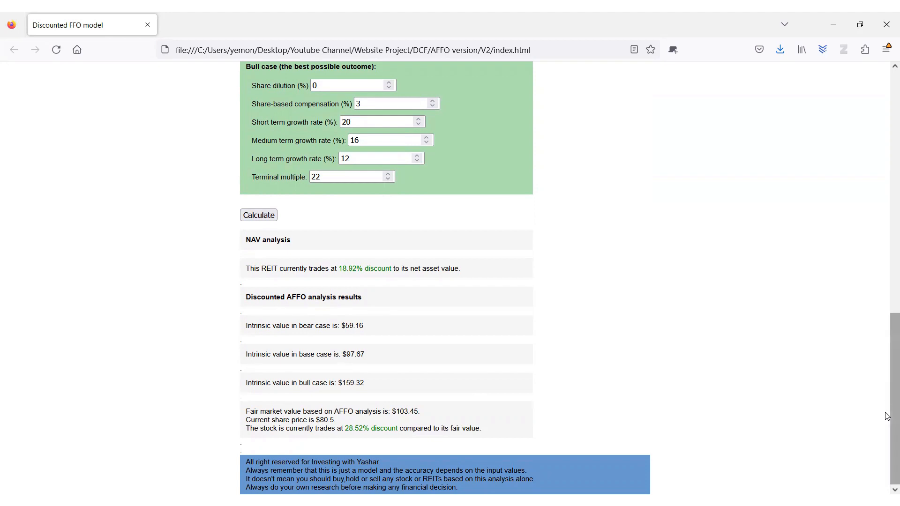
{"action": "scroll", "scroll_direction": "up", "scroll_amount": 3}
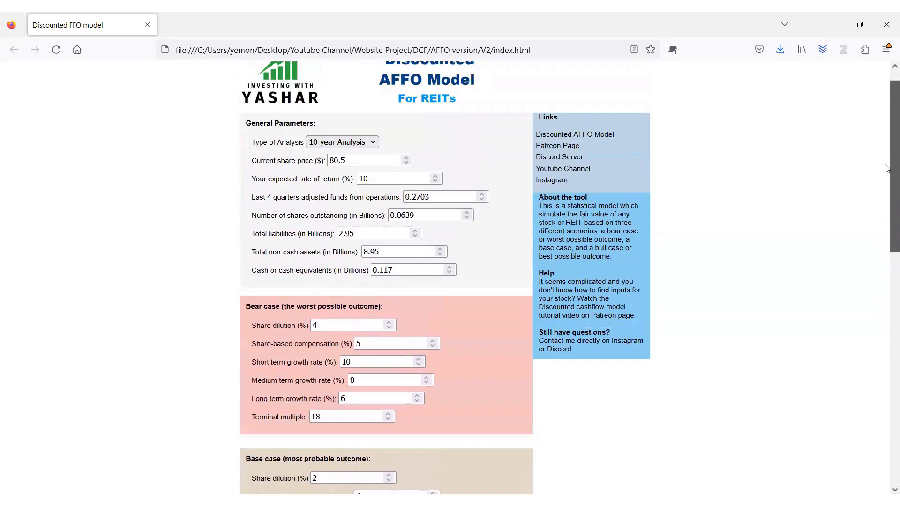
{"action": "scroll", "scroll_direction": "up", "scroll_amount": 3}
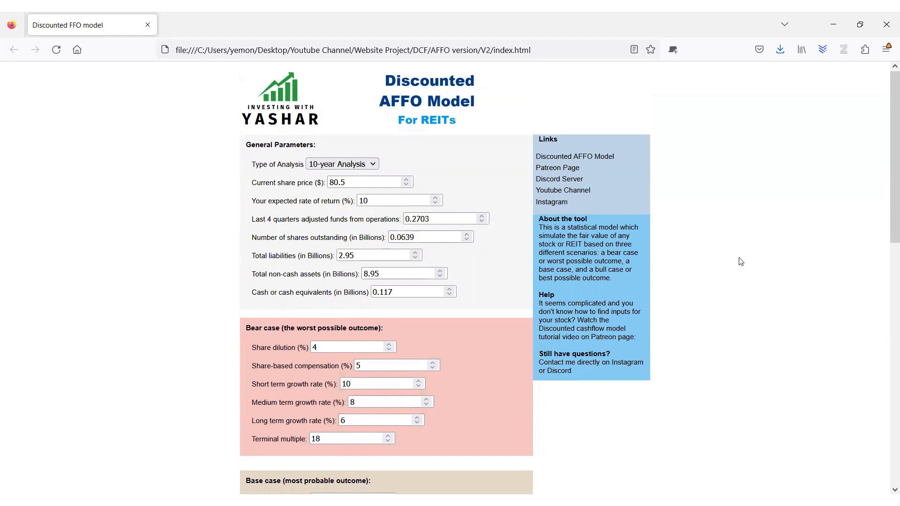
{"action": "scroll", "scroll_direction": "down", "scroll_amount": 3}
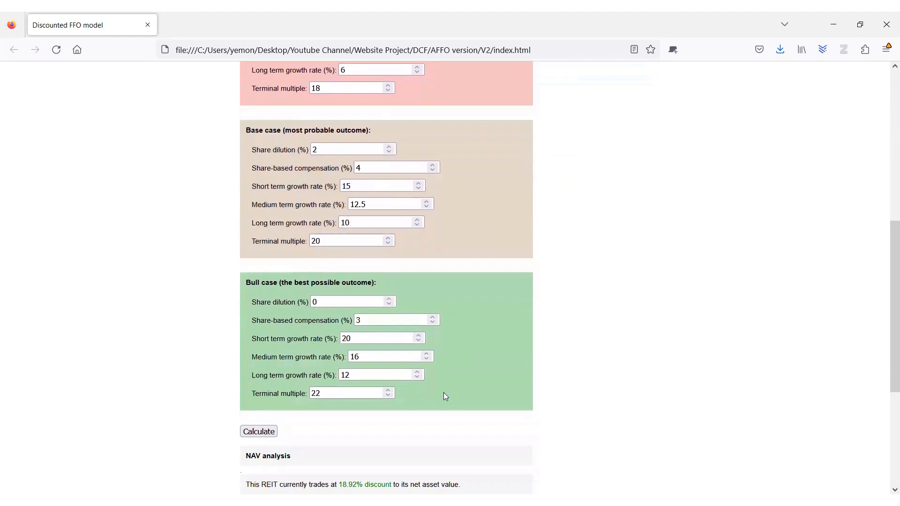